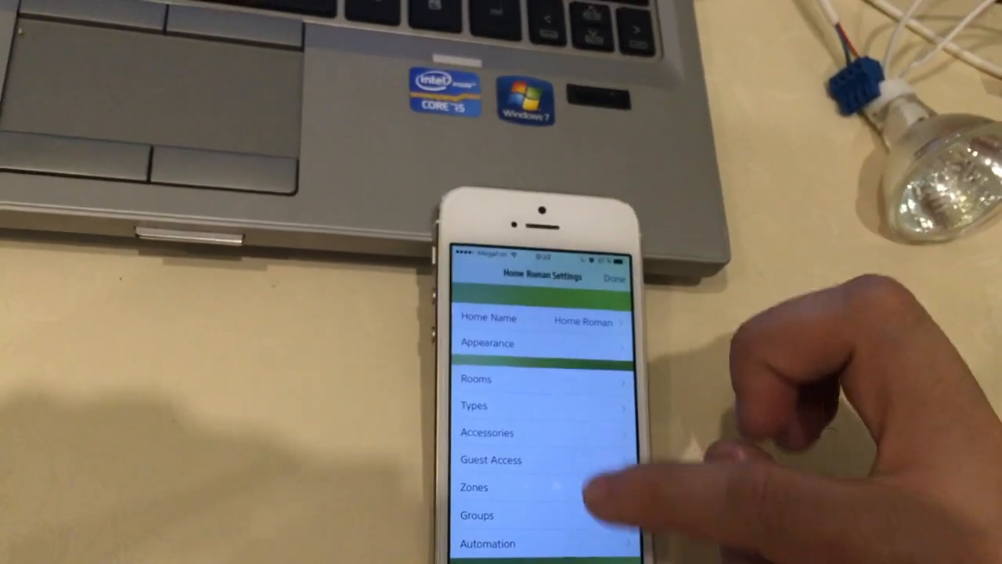
- Open Home Roman's Accessories list showing the controller, dimmer and 5-channel accessory
{"action": "left_click", "coordinate": [477, 378]}
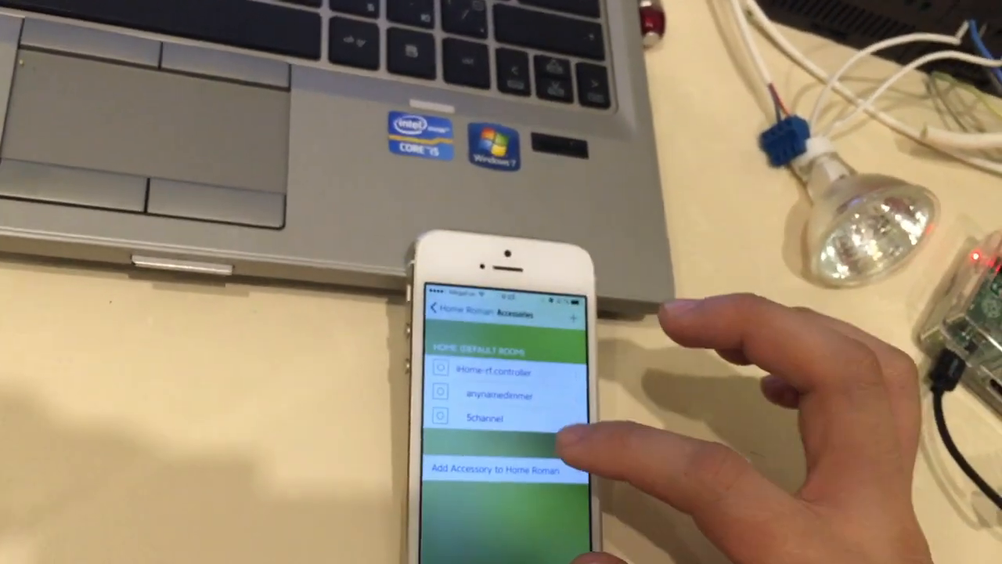
- Glance at anynamedimmer, then put 5channel in the Living Room and open its power control
{"action": "left_click", "coordinate": [499, 396]}
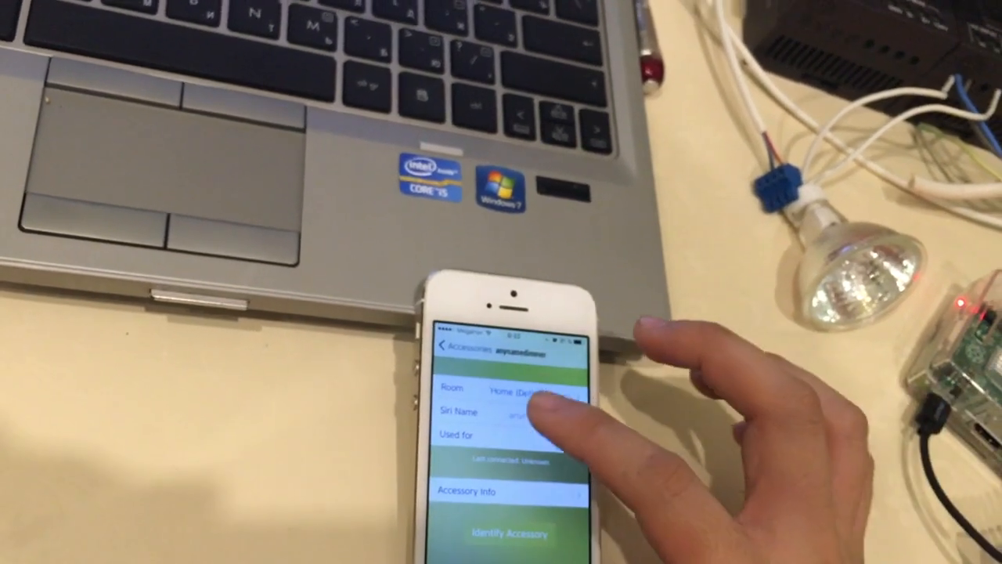
{"action": "left_click", "coordinate": [536, 387]}
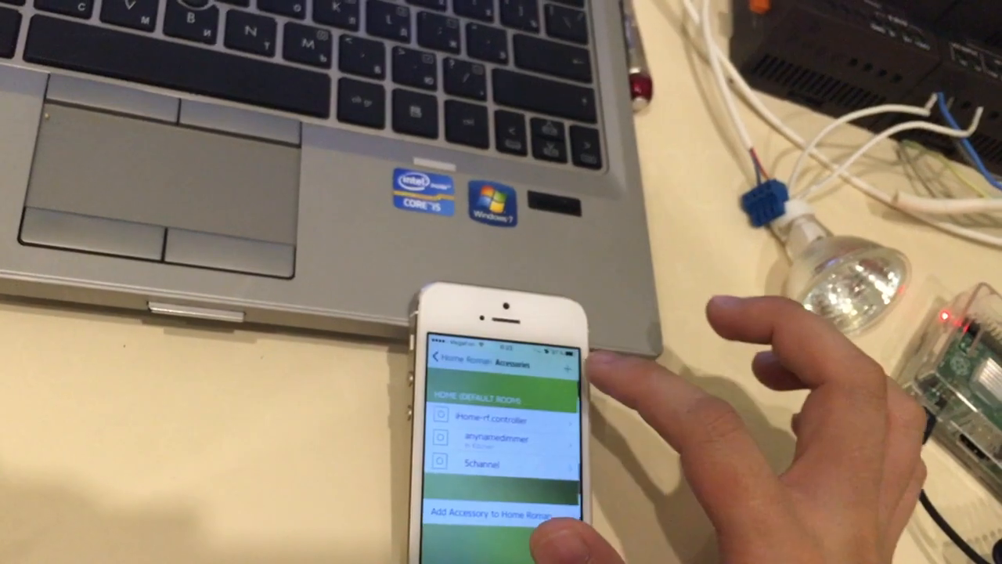
{"action": "left_click", "coordinate": [483, 463]}
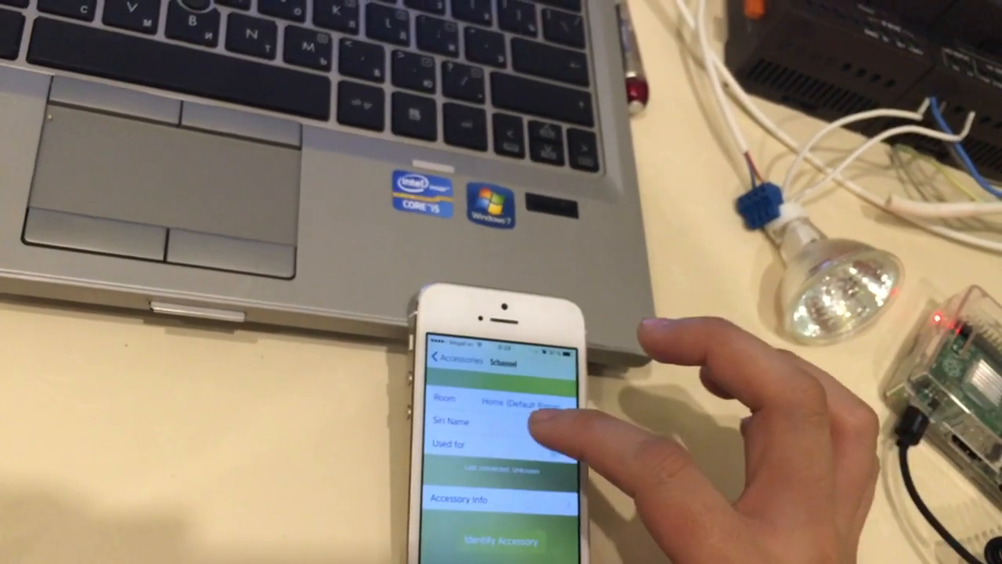
{"action": "left_click", "coordinate": [501, 401]}
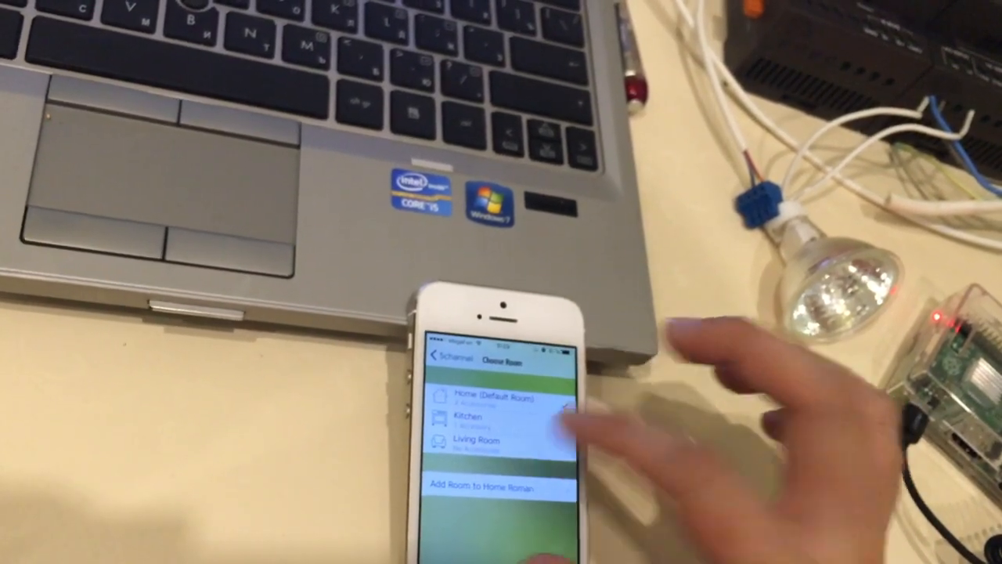
{"action": "left_click", "coordinate": [478, 439]}
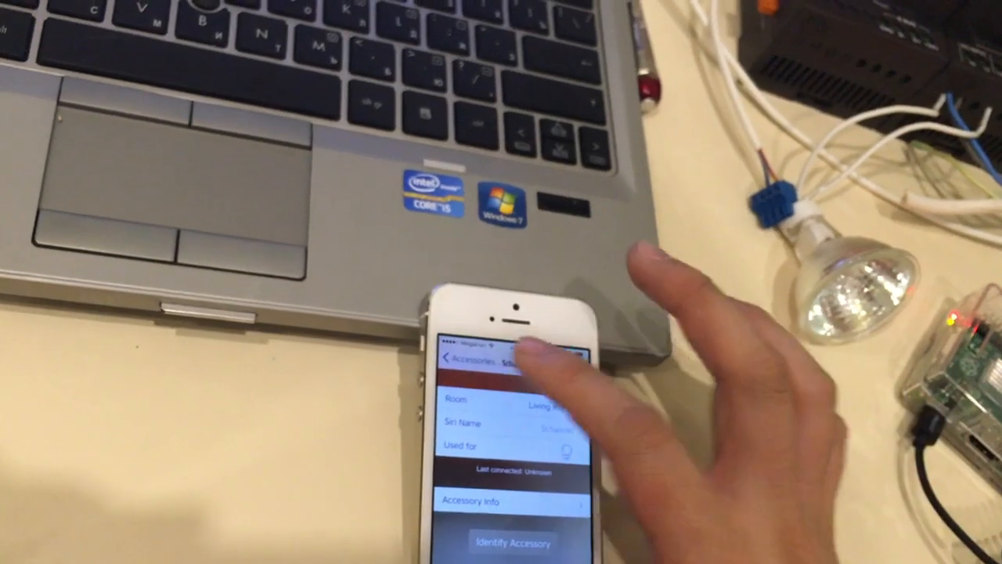
{"action": "left_click", "coordinate": [501, 446]}
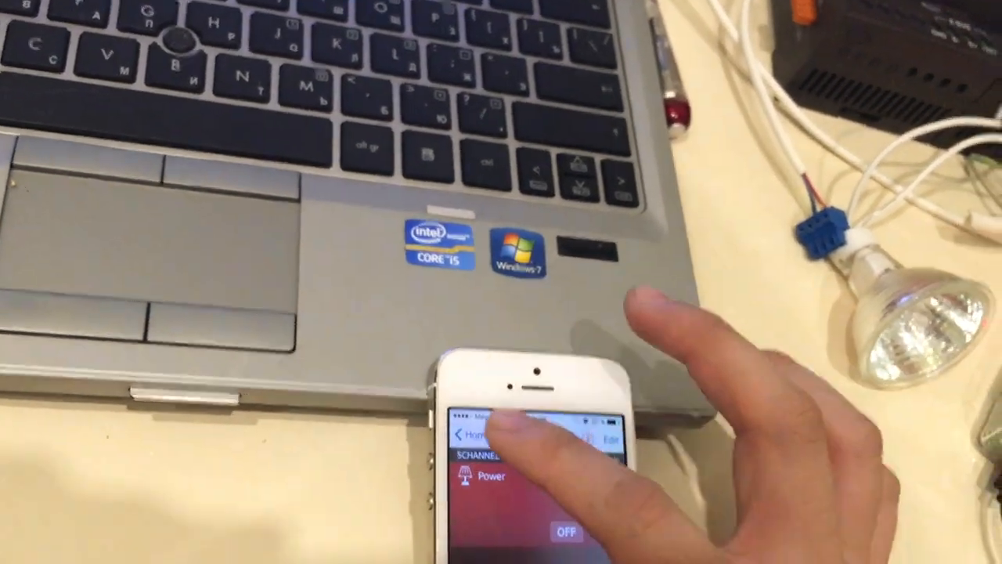
- View anynamedimmer's power and brightness controls, then open Home Roman's settings
{"action": "left_click", "coordinate": [462, 436]}
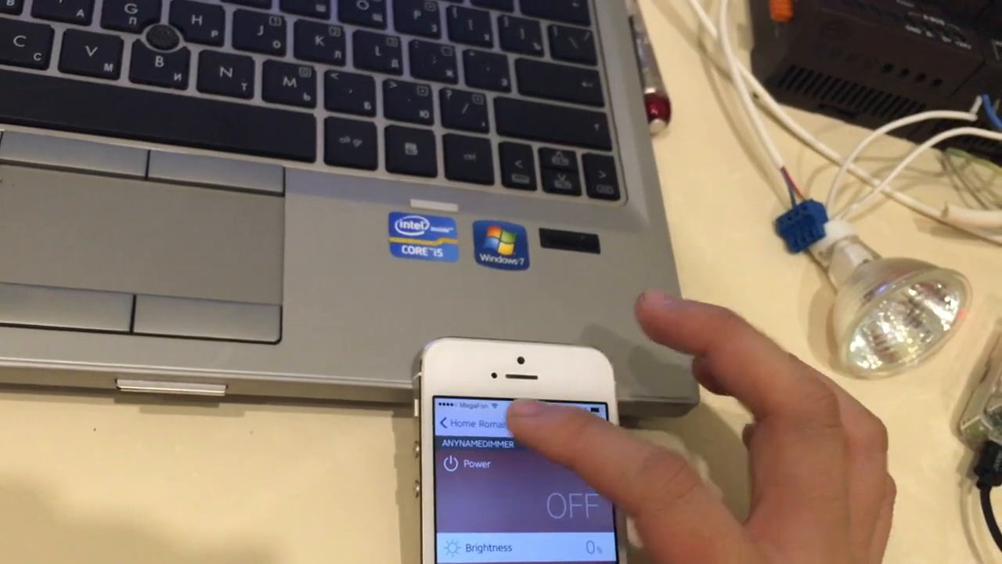
{"action": "left_click", "coordinate": [458, 423]}
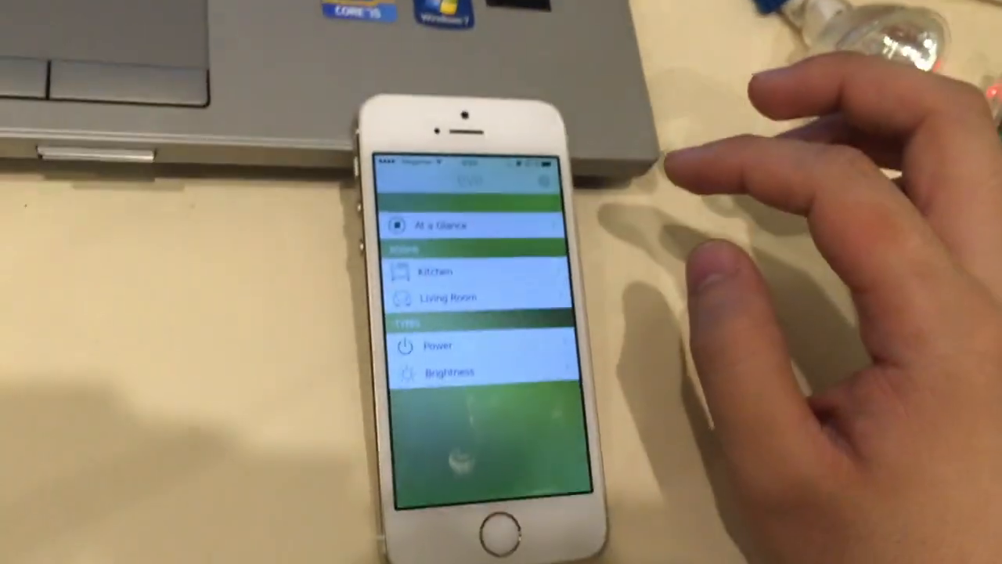
{"action": "left_click", "coordinate": [438, 346]}
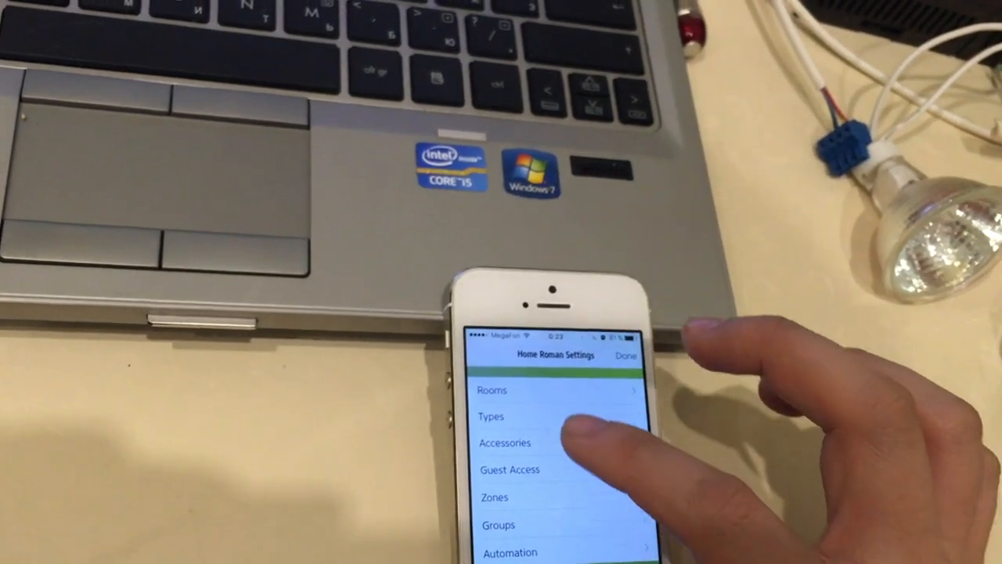
- Review the accessory Types and automation Scenes, close settings, and open the Kitchen room
{"action": "left_click", "coordinate": [491, 415]}
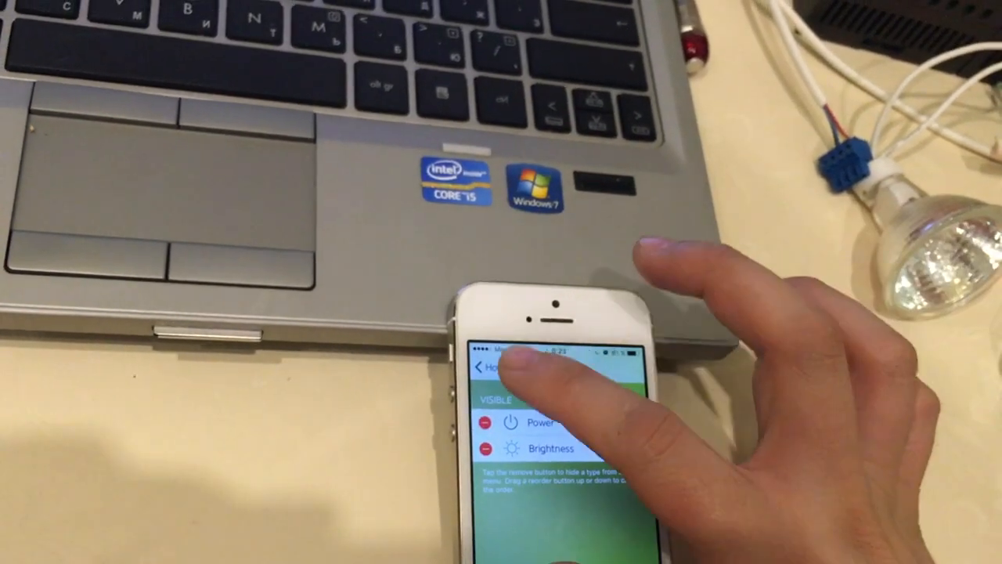
{"action": "left_click", "coordinate": [486, 366]}
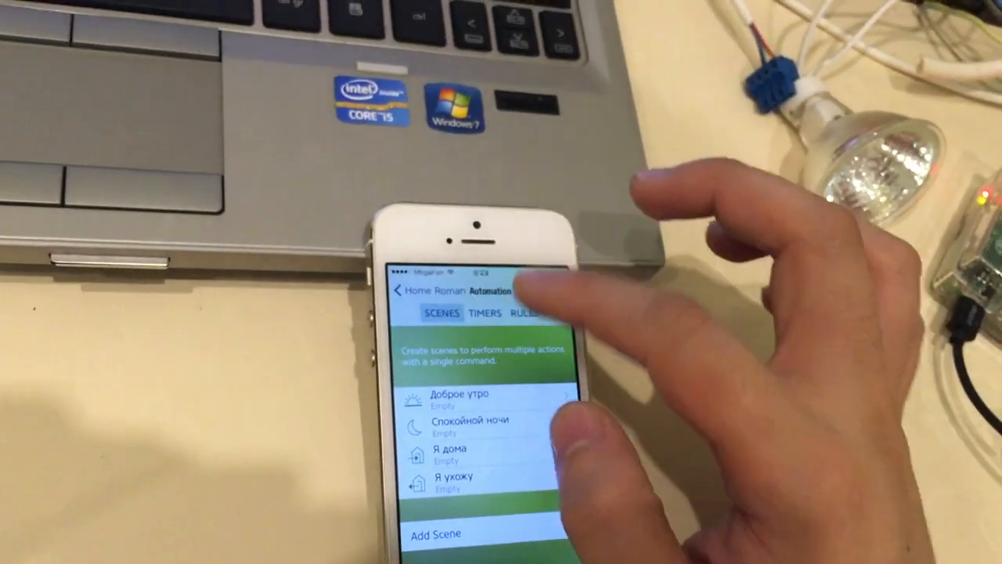
{"action": "left_click", "coordinate": [525, 312]}
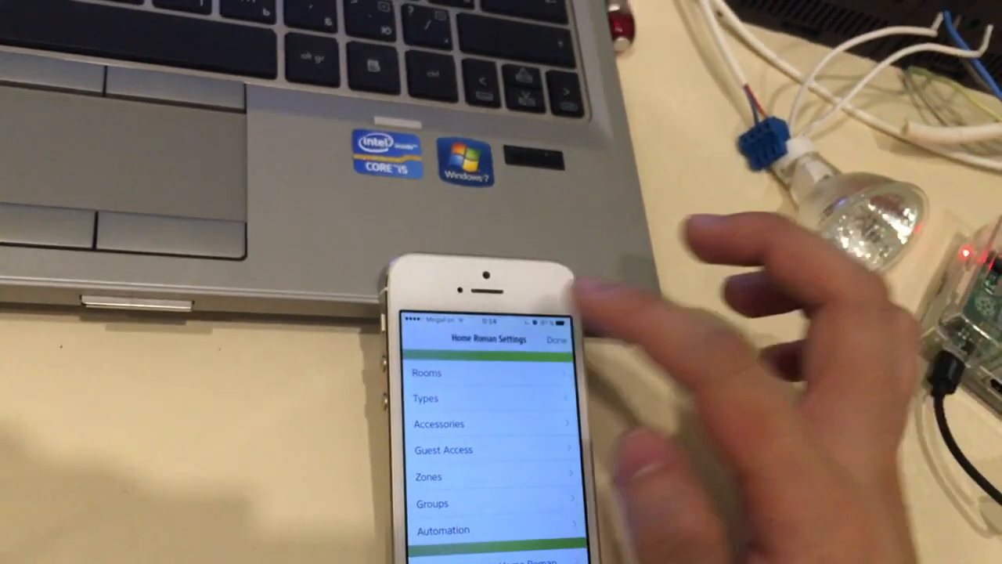
{"action": "left_click", "coordinate": [557, 339]}
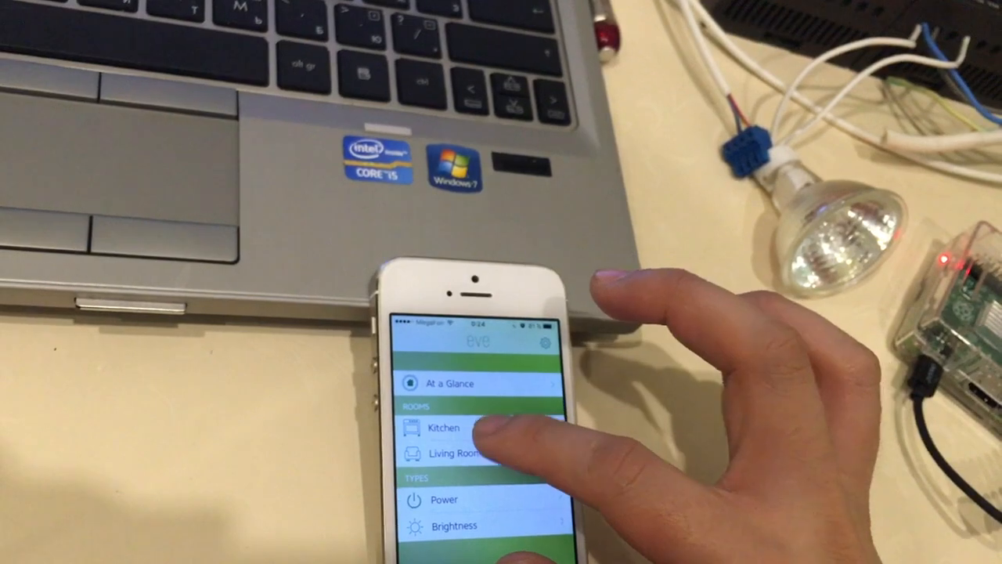
{"action": "left_click", "coordinate": [444, 427]}
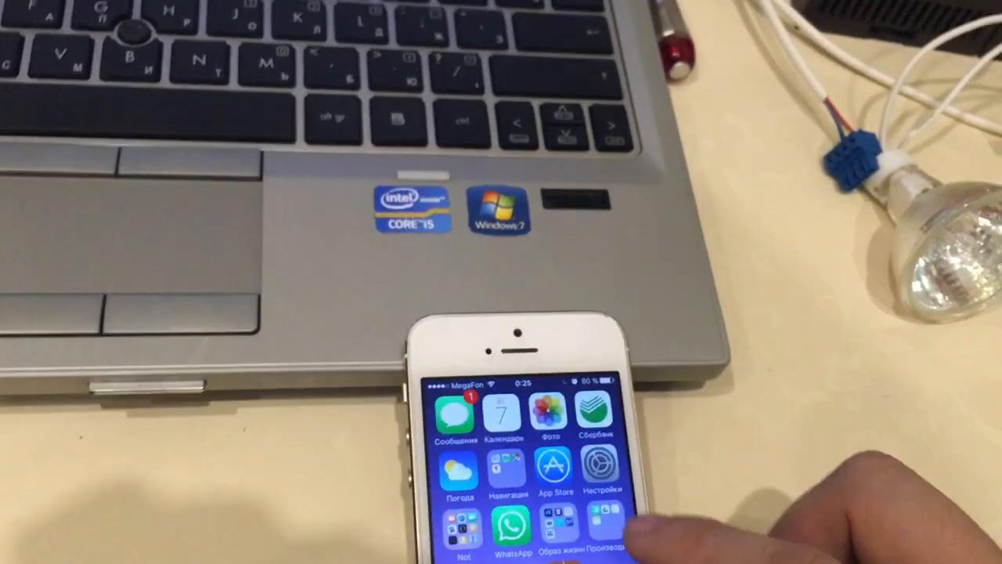
- Scroll through the iOS Settings list and open one of its entries
{"action": "left_click", "coordinate": [602, 465]}
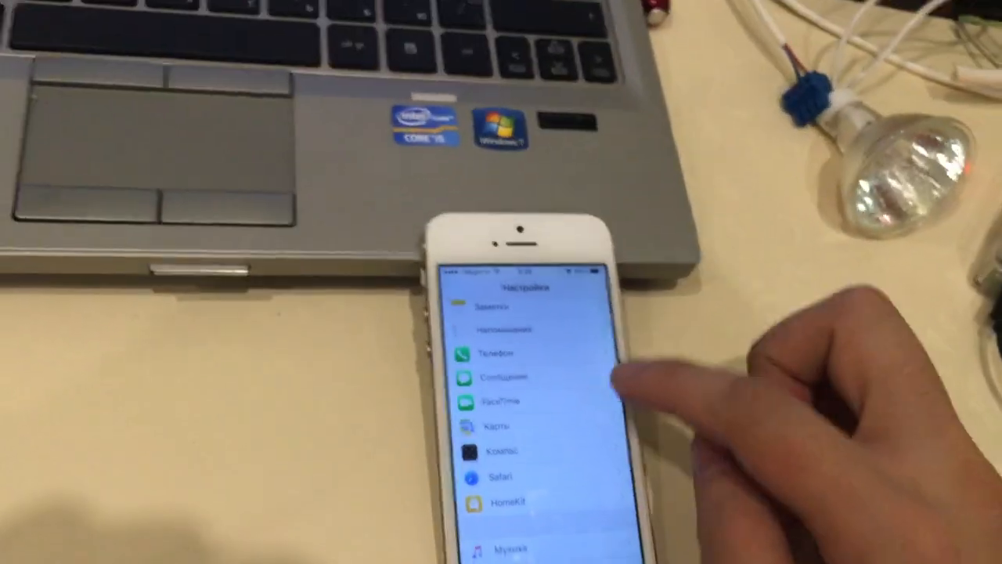
{"action": "scroll", "scroll_direction": "down", "scroll_amount": 3}
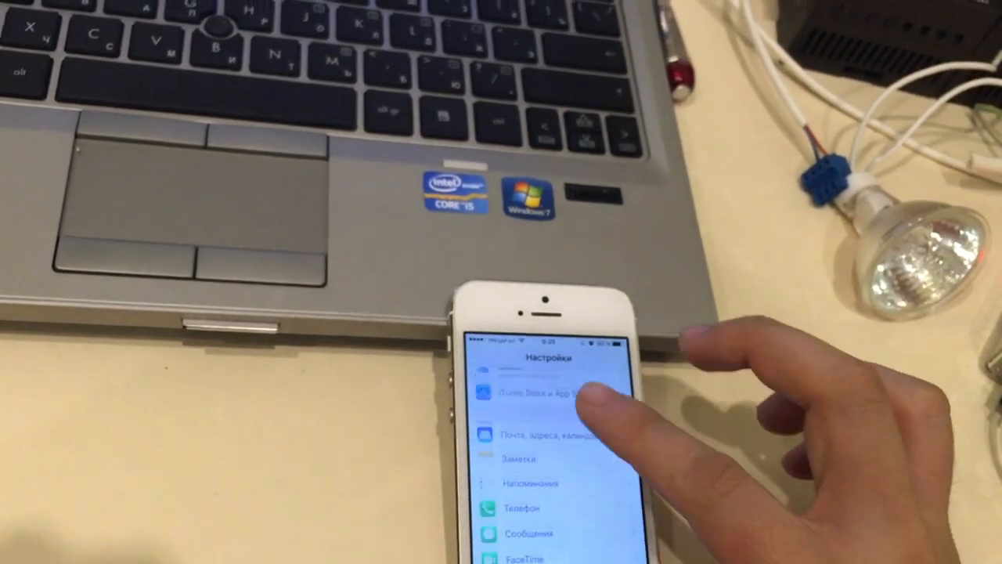
{"action": "scroll", "scroll_direction": "down", "scroll_amount": 3}
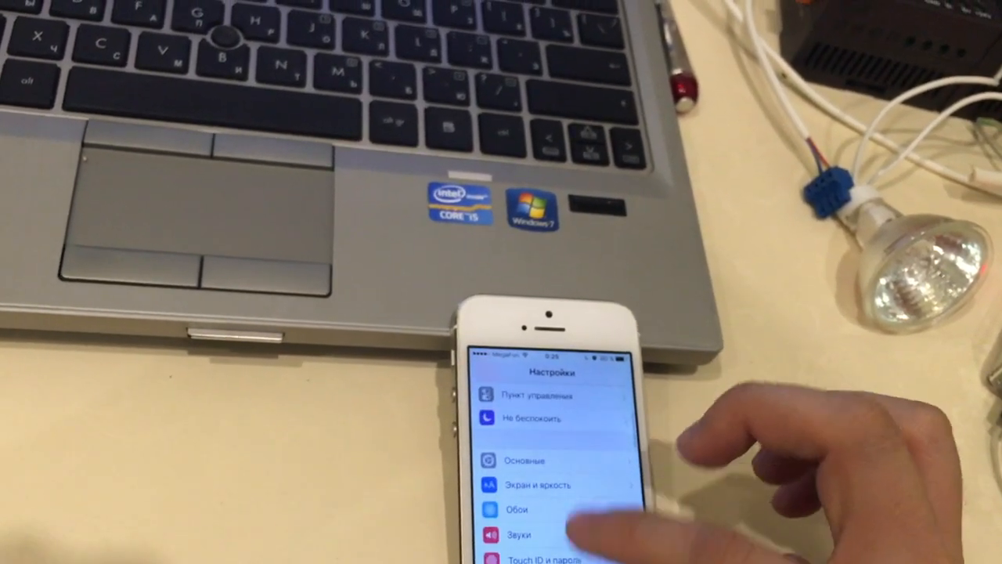
{"action": "left_click", "coordinate": [524, 460]}
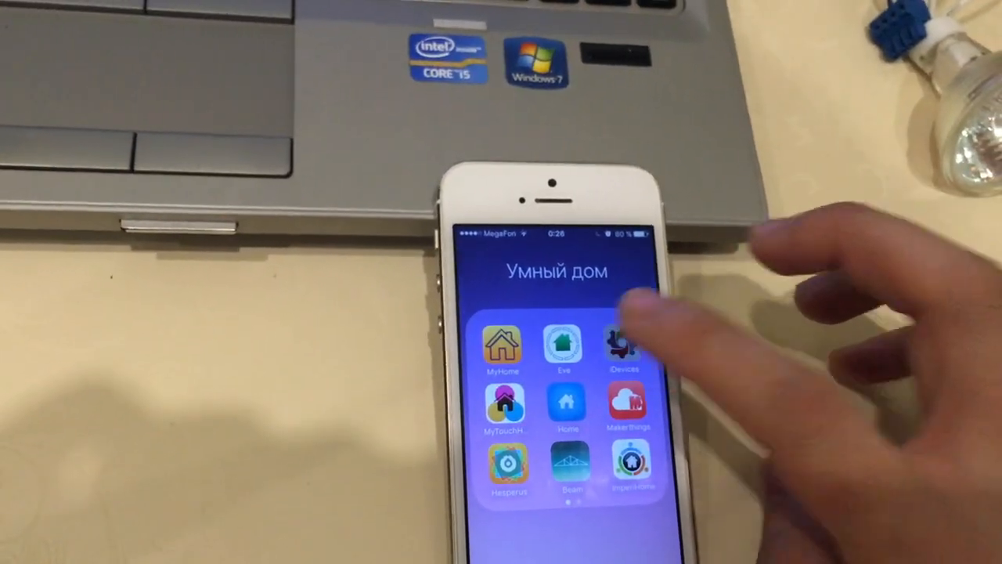
- In another HomeKit app, switch off the 5channel and anynamedimmer lamps
{"action": "left_click", "coordinate": [623, 346]}
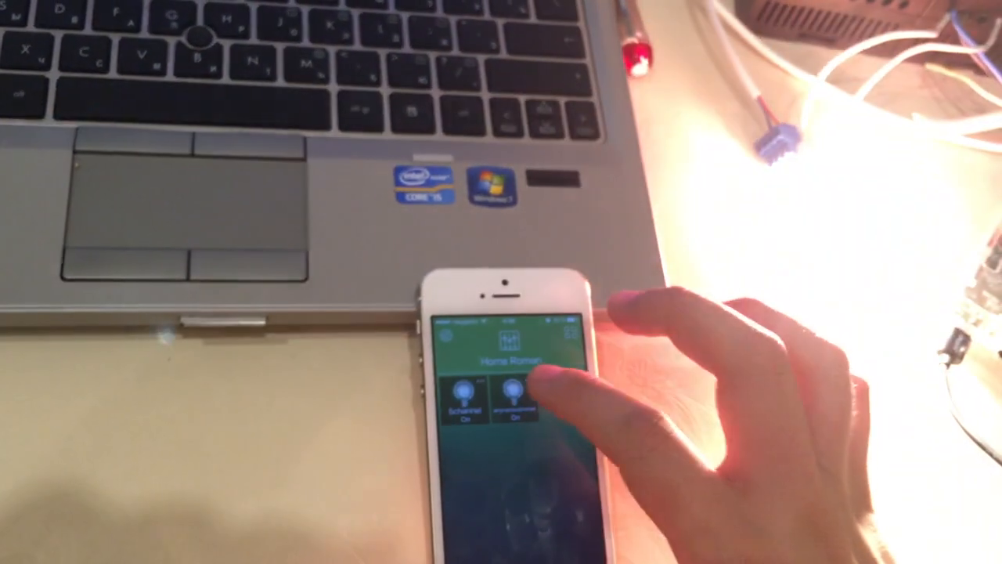
{"action": "left_click", "coordinate": [509, 399]}
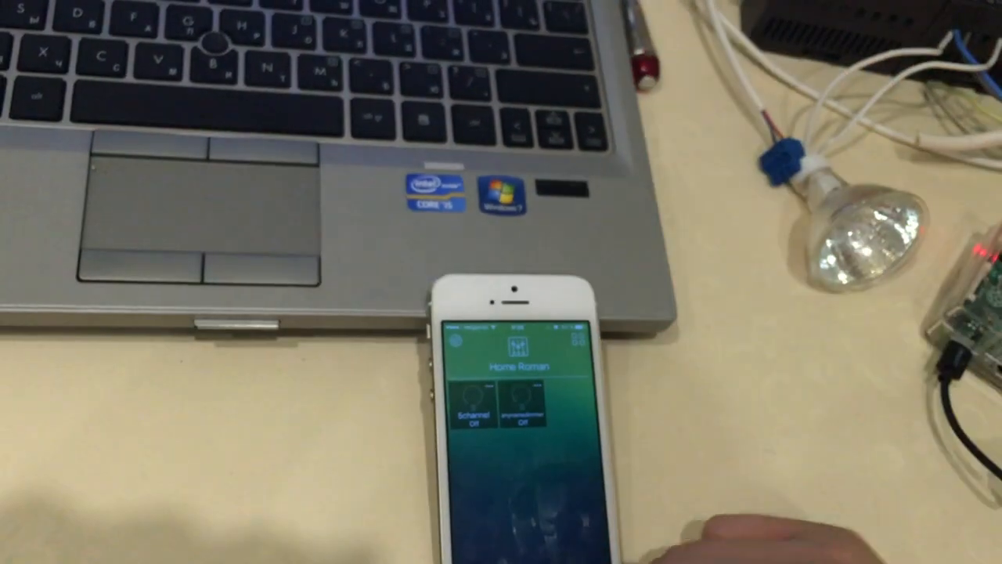